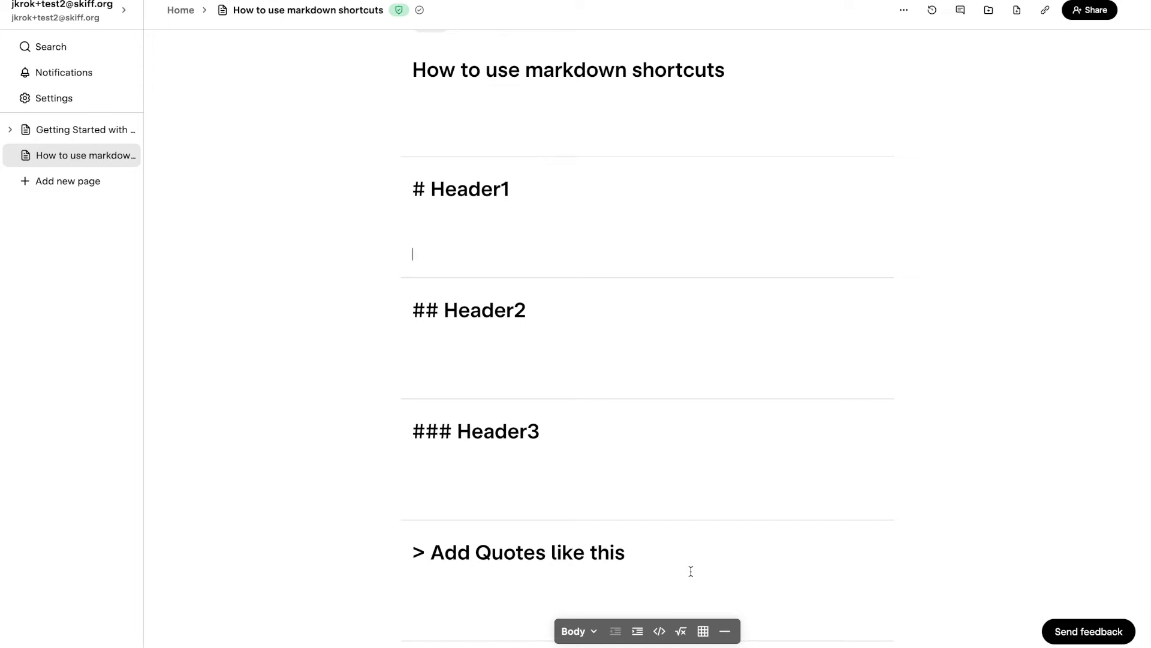
Add '# Header1', '## Header2' and '### Header3' as level 1, 2 and 3 headings
{"action": "scroll", "scroll_direction": "up", "scroll_amount": 3}
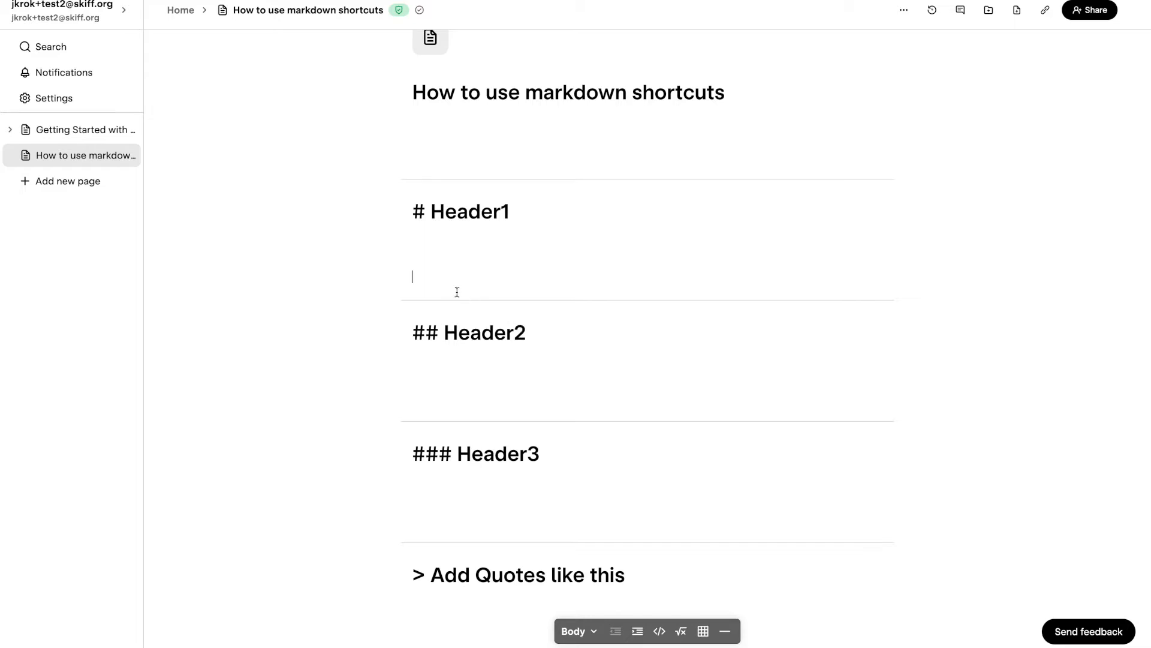
{"action": "mouse_move", "coordinate": [447, 277]}
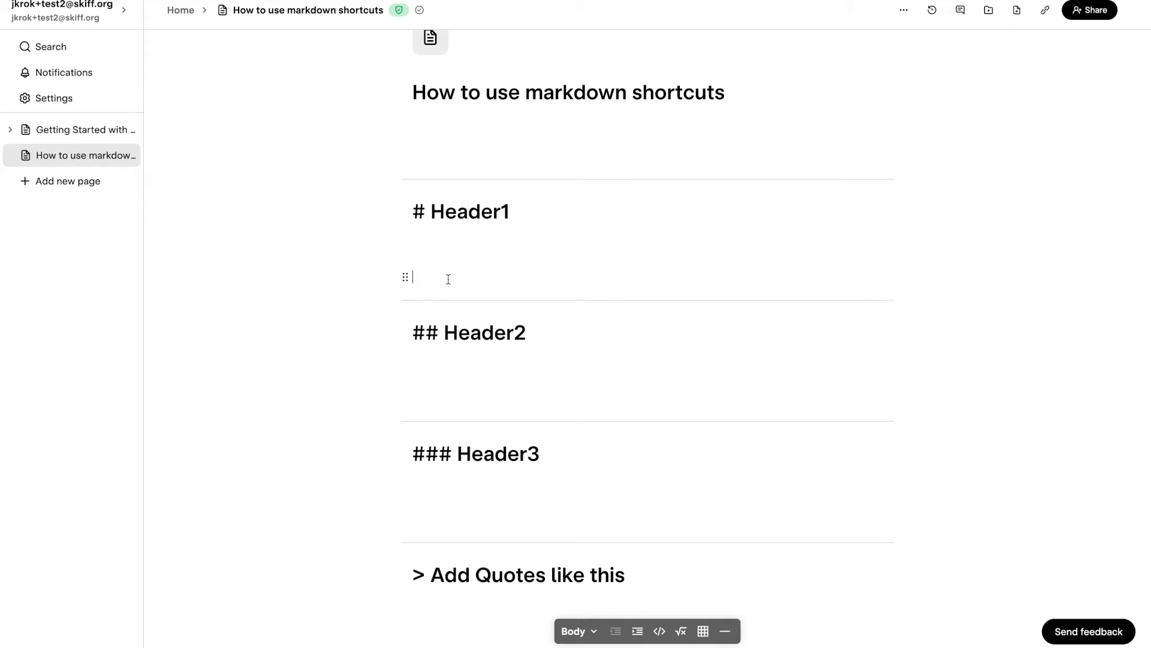
{"action": "type", "text": "#"}
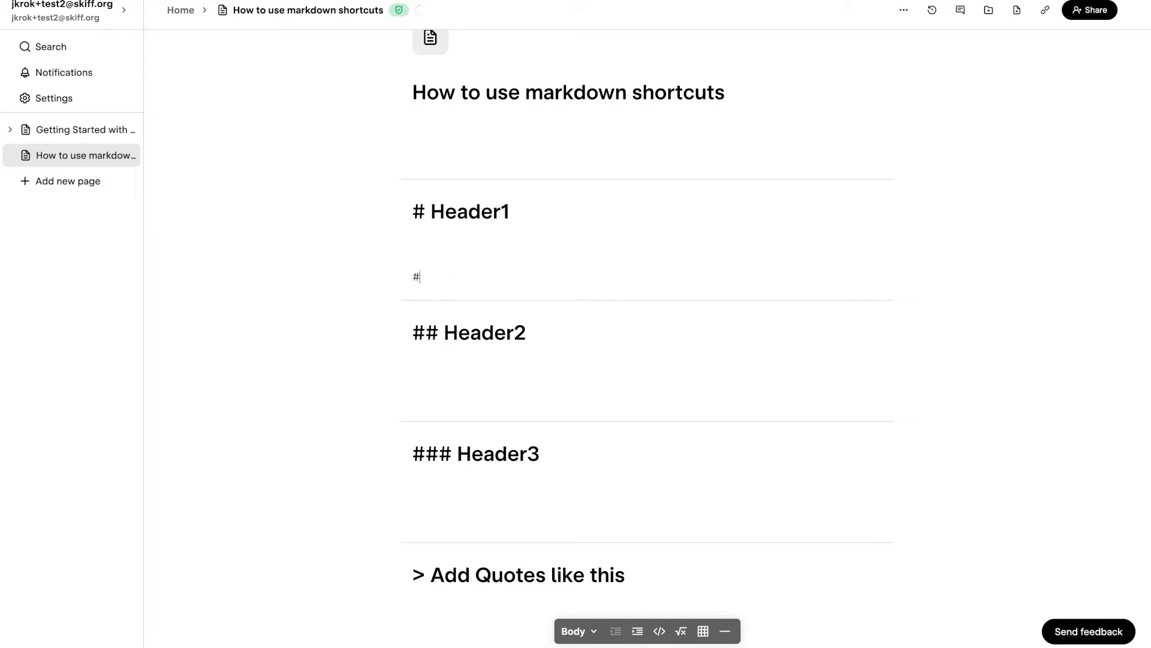
{"action": "type", "text": "Header"}
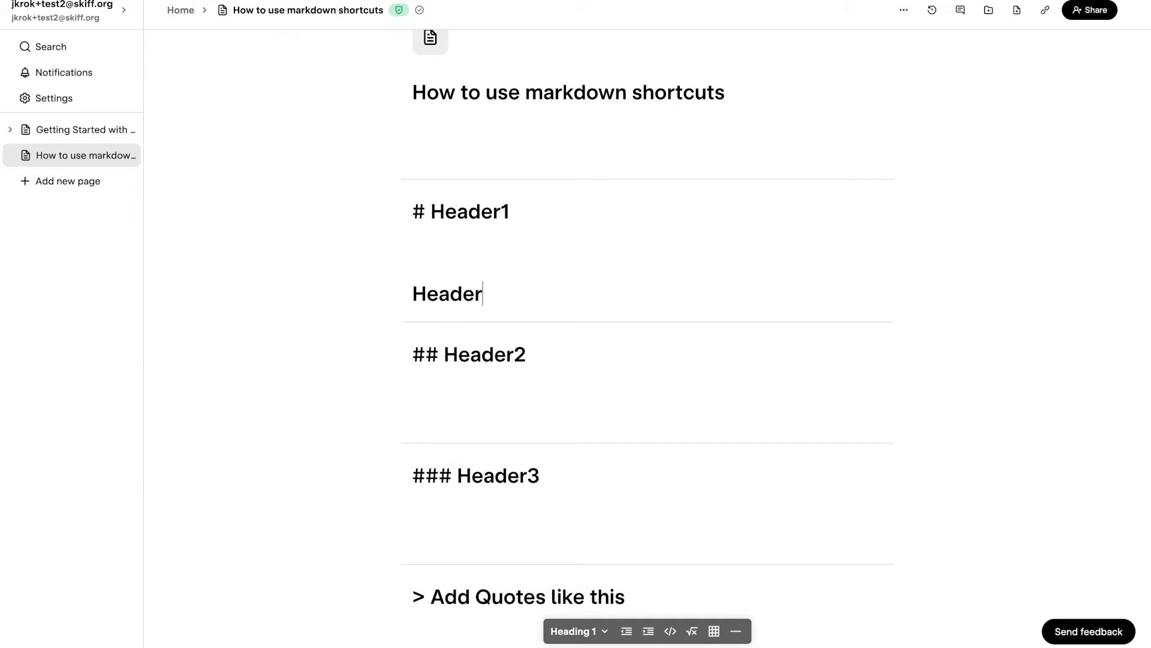
{"action": "type", "text": "1"}
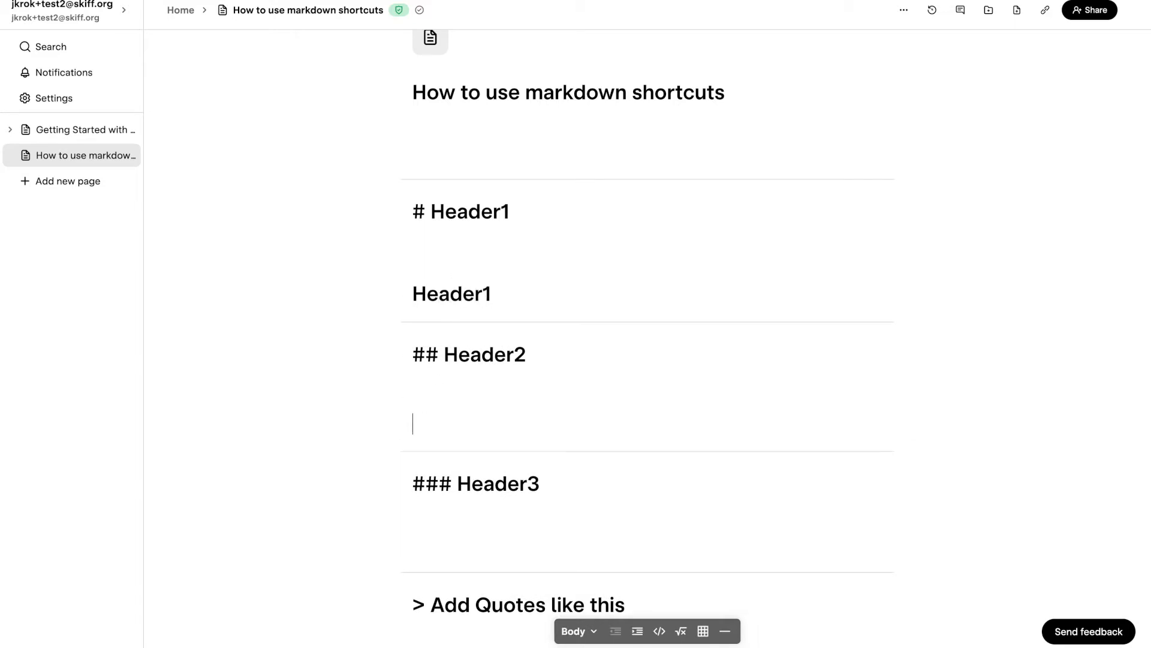
{"action": "type", "text": "Header2"}
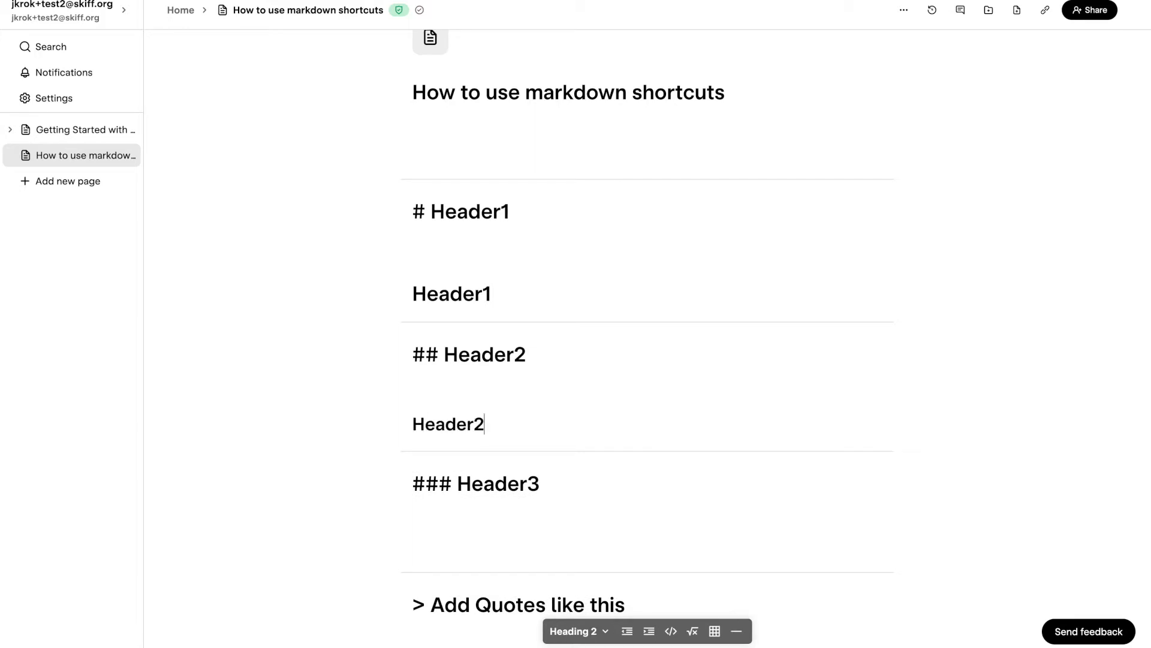
{"action": "scroll", "scroll_direction": "down", "scroll_amount": 3}
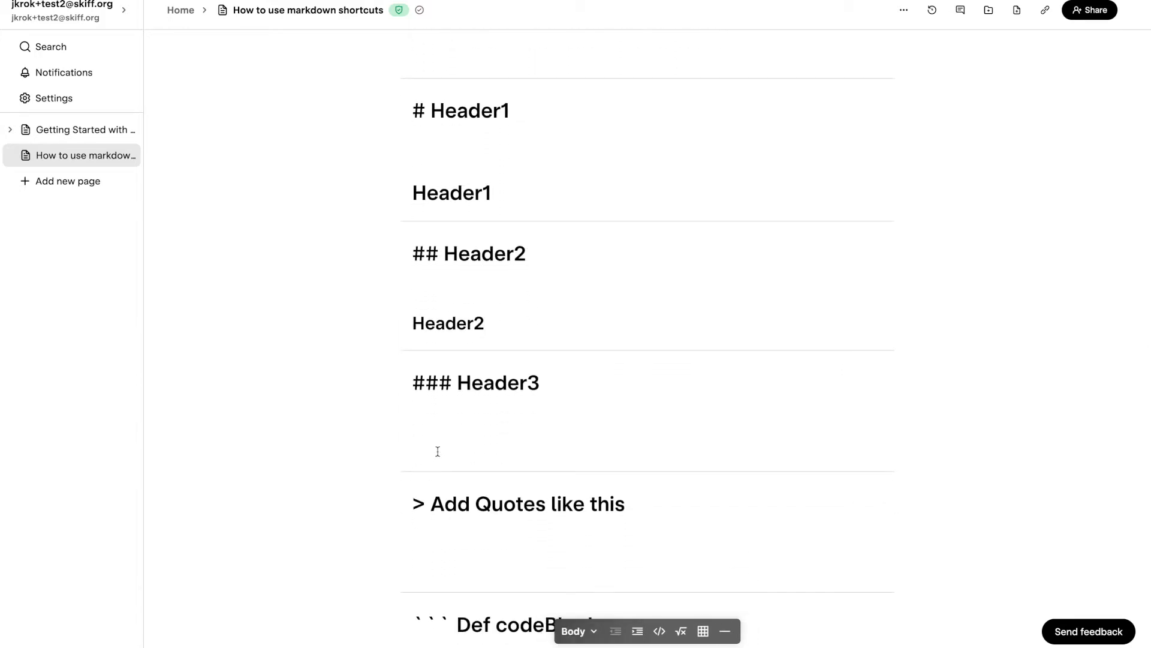
{"action": "type", "text": "##"}
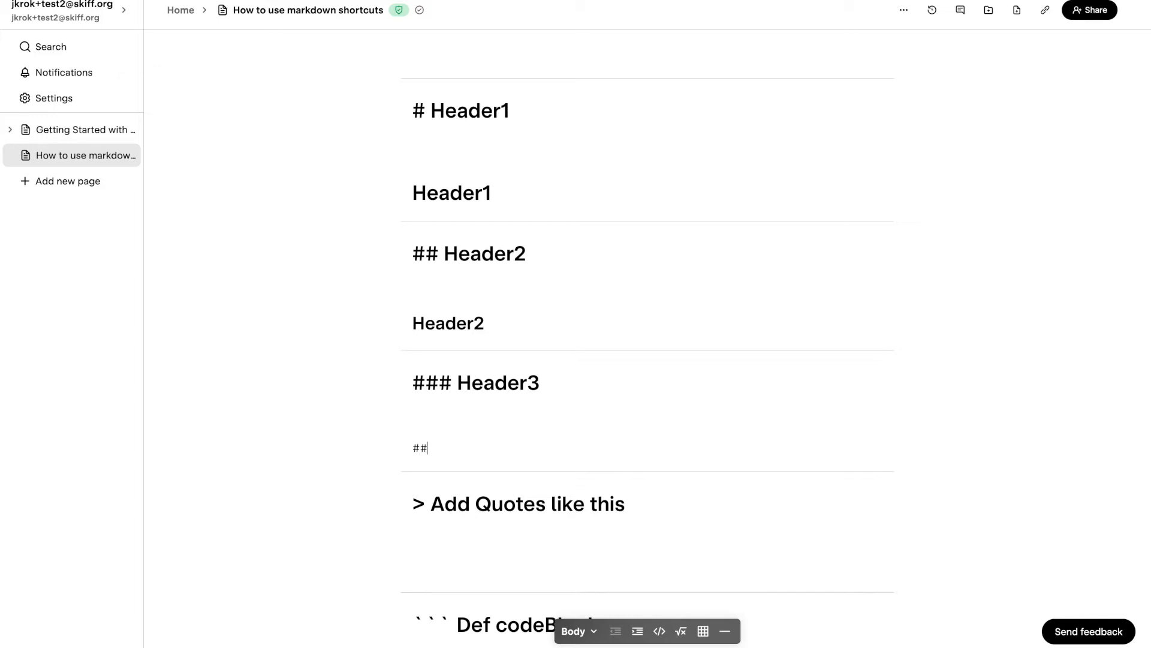
{"action": "type", "text": "#"}
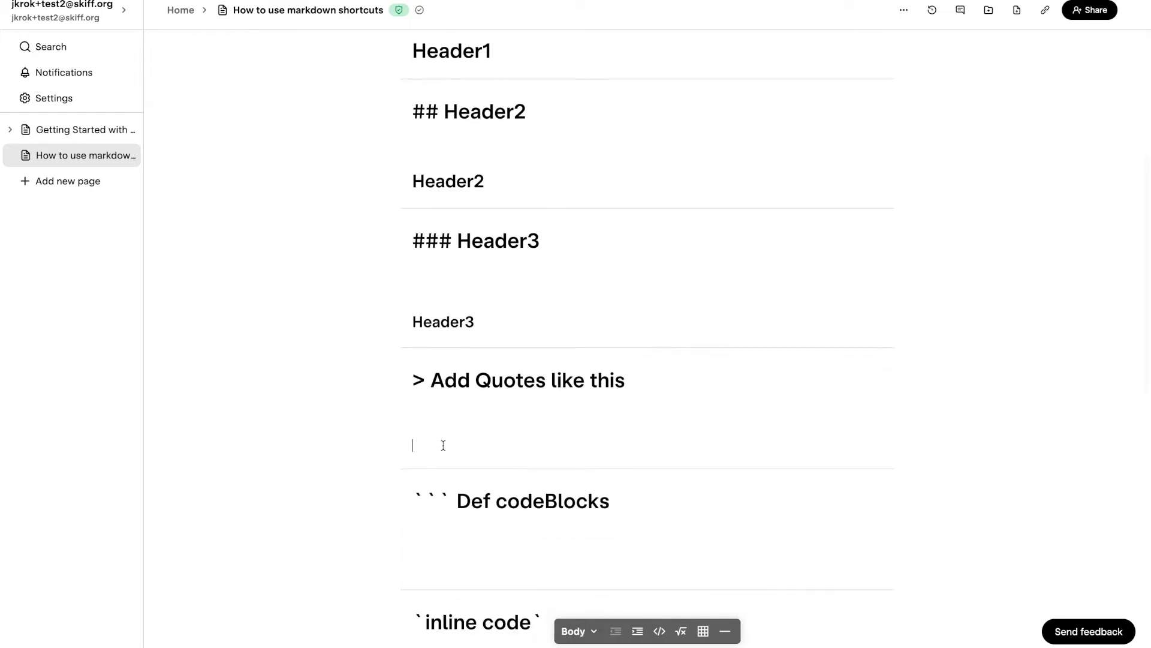
Add a '> This is a quote' block quote and a ``` code block containing print()
{"action": "type", "text": ">"}
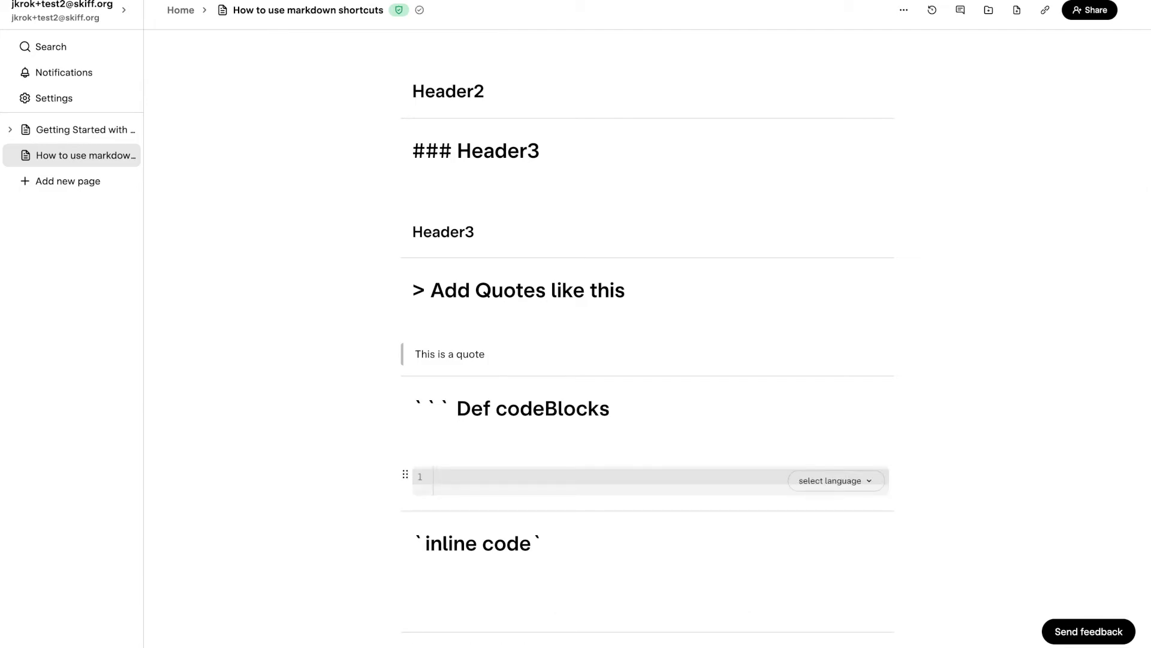
{"action": "type", "text": "print()"}
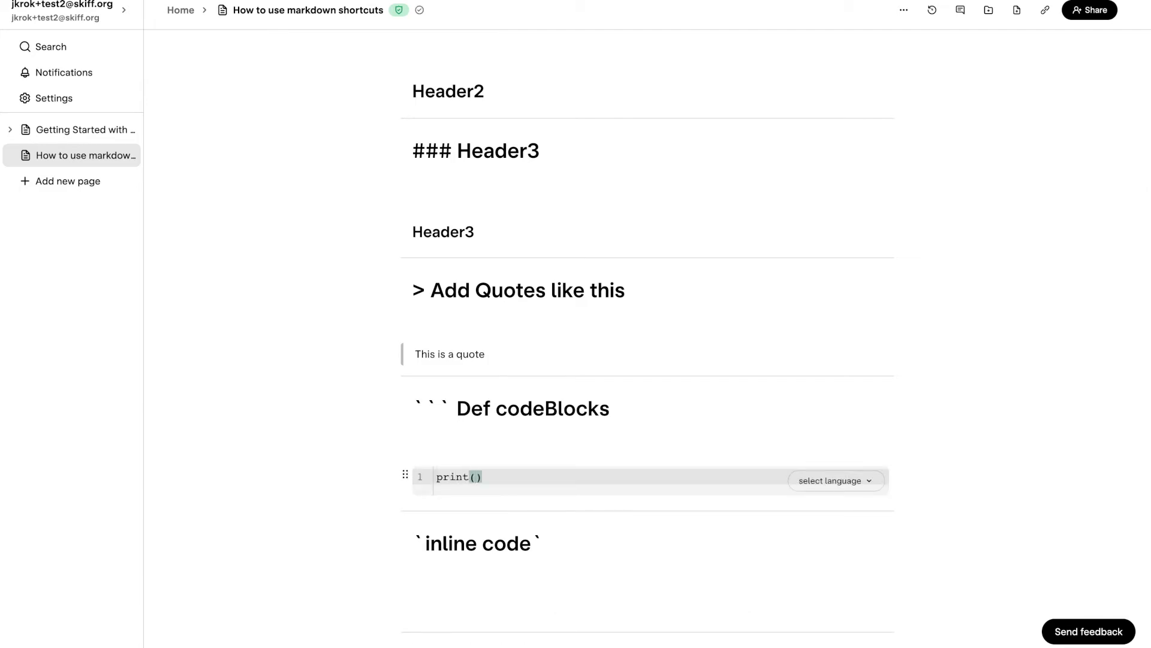
{"action": "scroll", "scroll_direction": "down", "scroll_amount": 3}
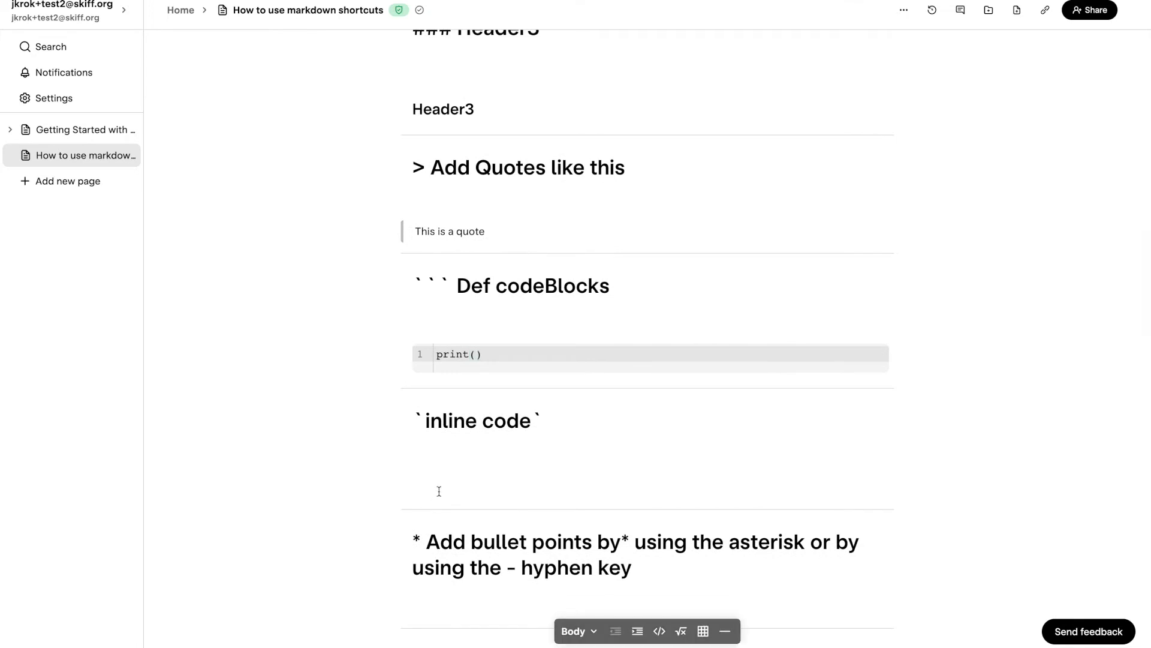
Add `inline` so the word inline renders as inline code
{"action": "type", "text": "`inline"}
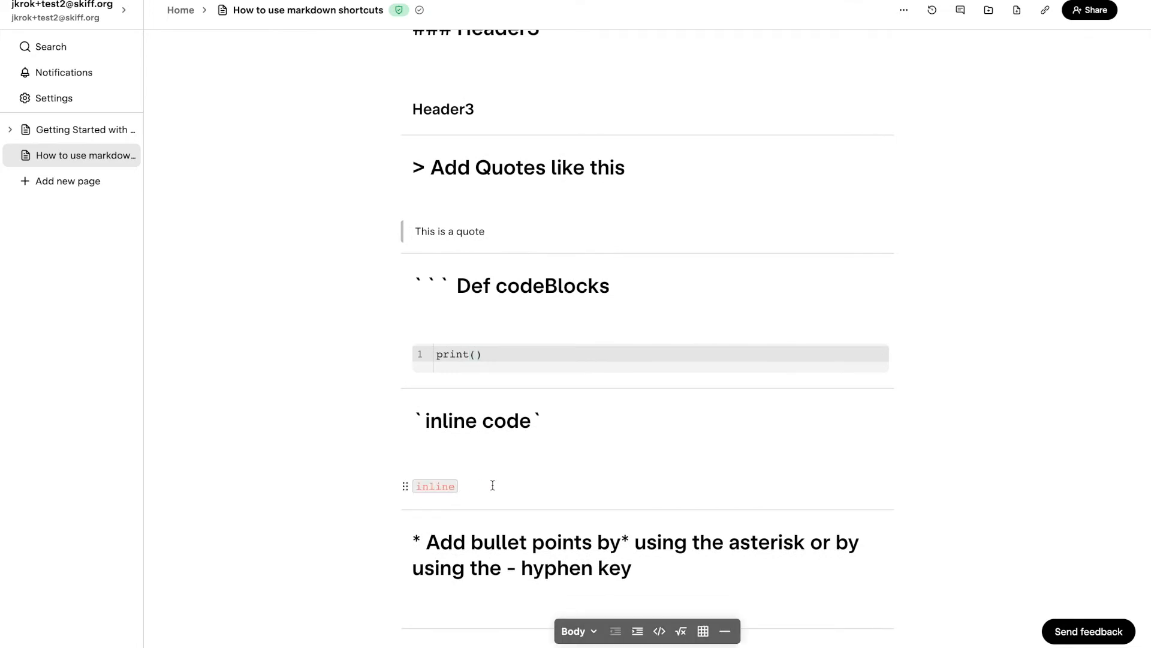
{"action": "scroll", "scroll_direction": "down", "scroll_amount": 3}
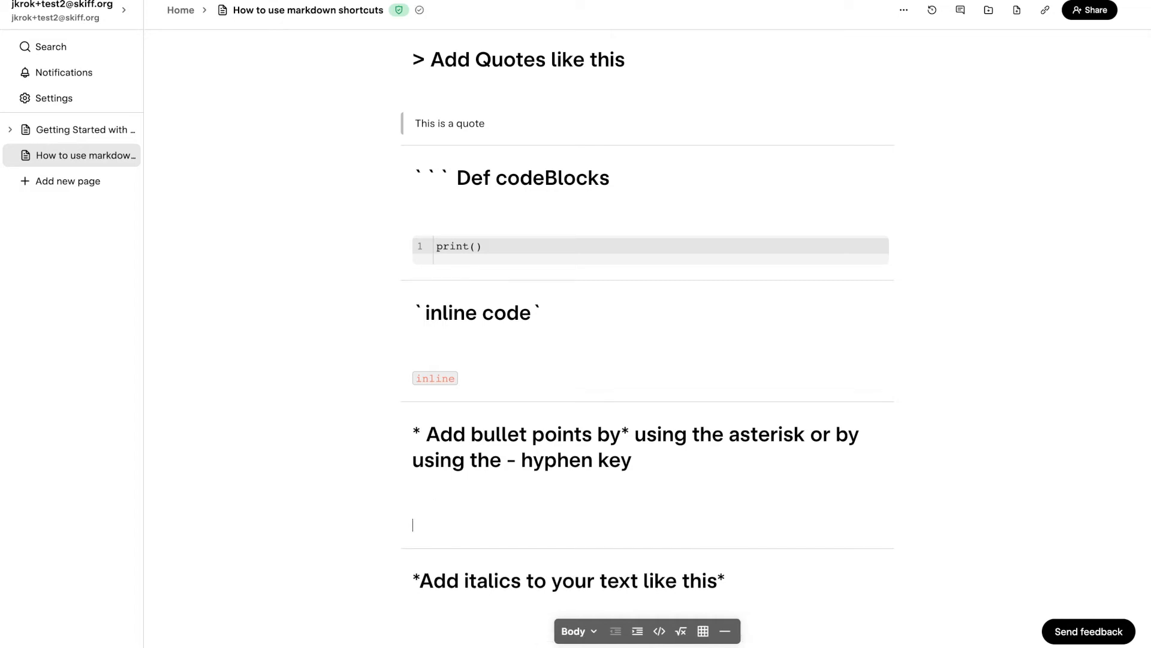
Add a '- bullet list' item, italic *text* and bold **text** under their prompts
{"action": "type", "text": "-"}
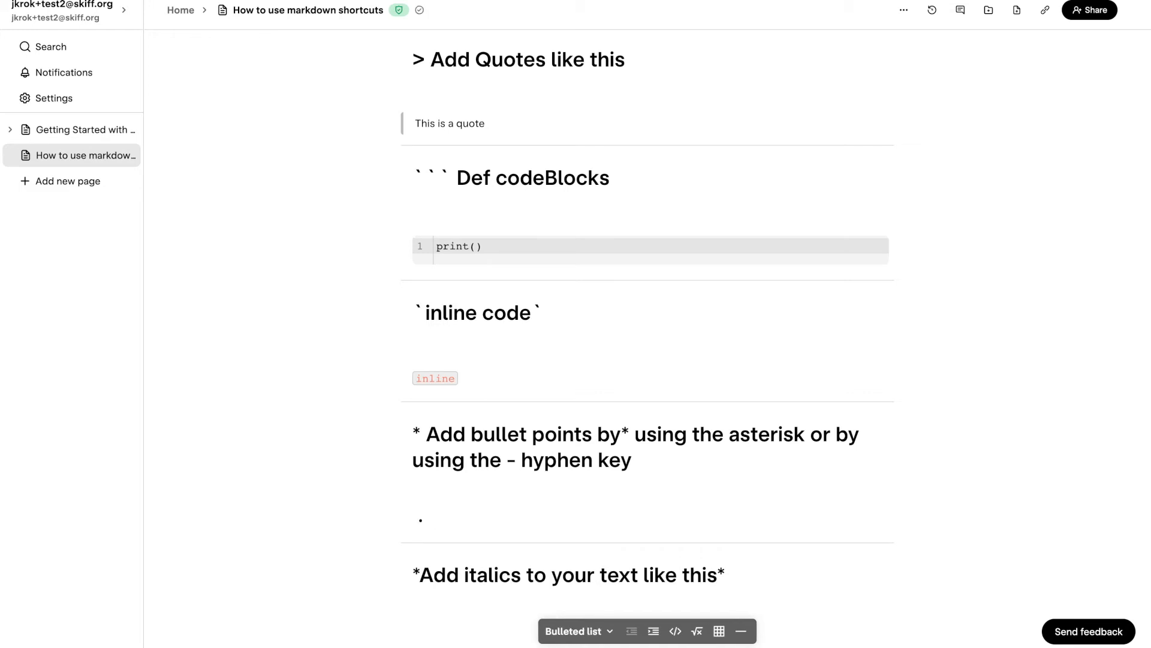
{"action": "type", "text": "bullet lis"}
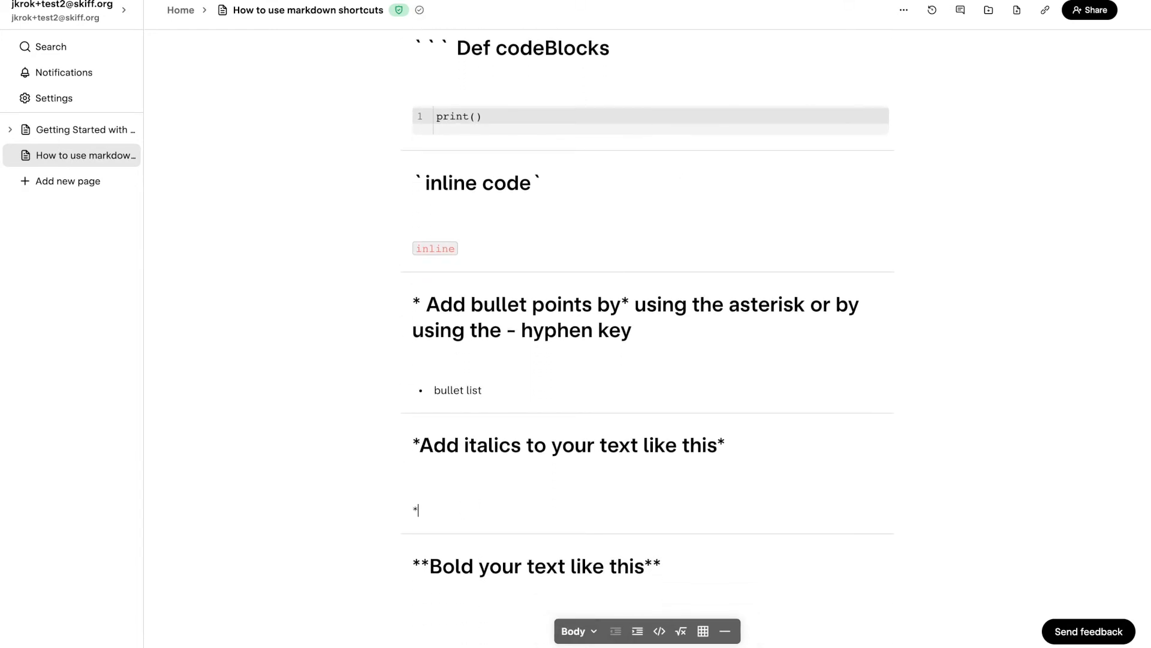
{"action": "type", "text": "text"}
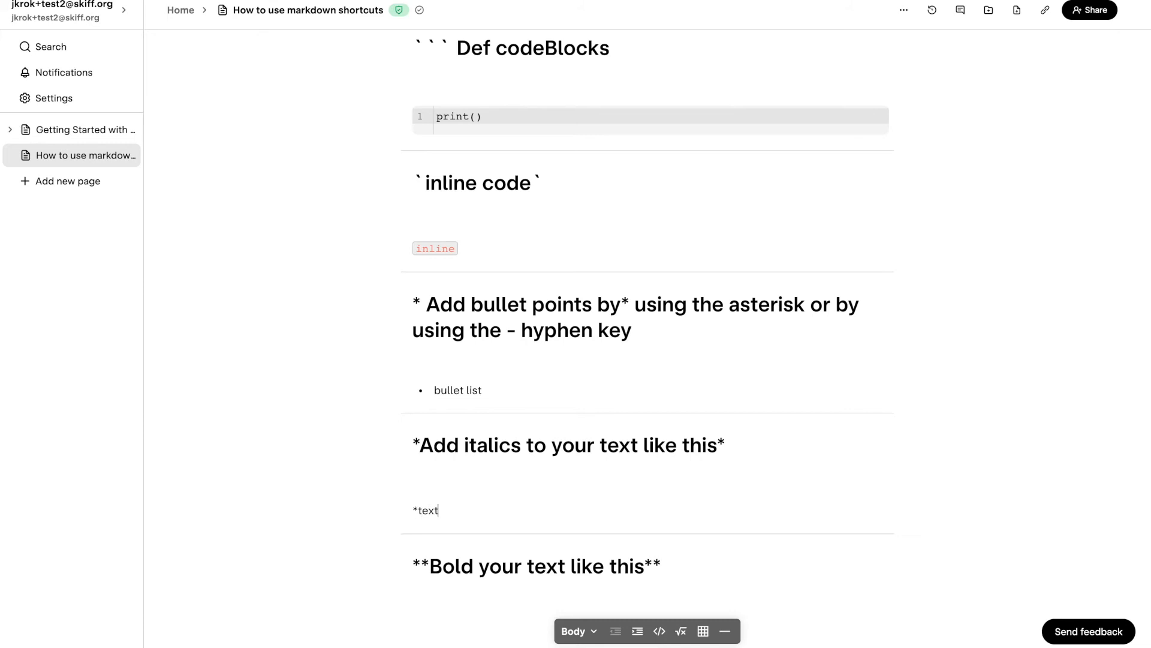
{"action": "scroll", "scroll_direction": "down", "scroll_amount": 3}
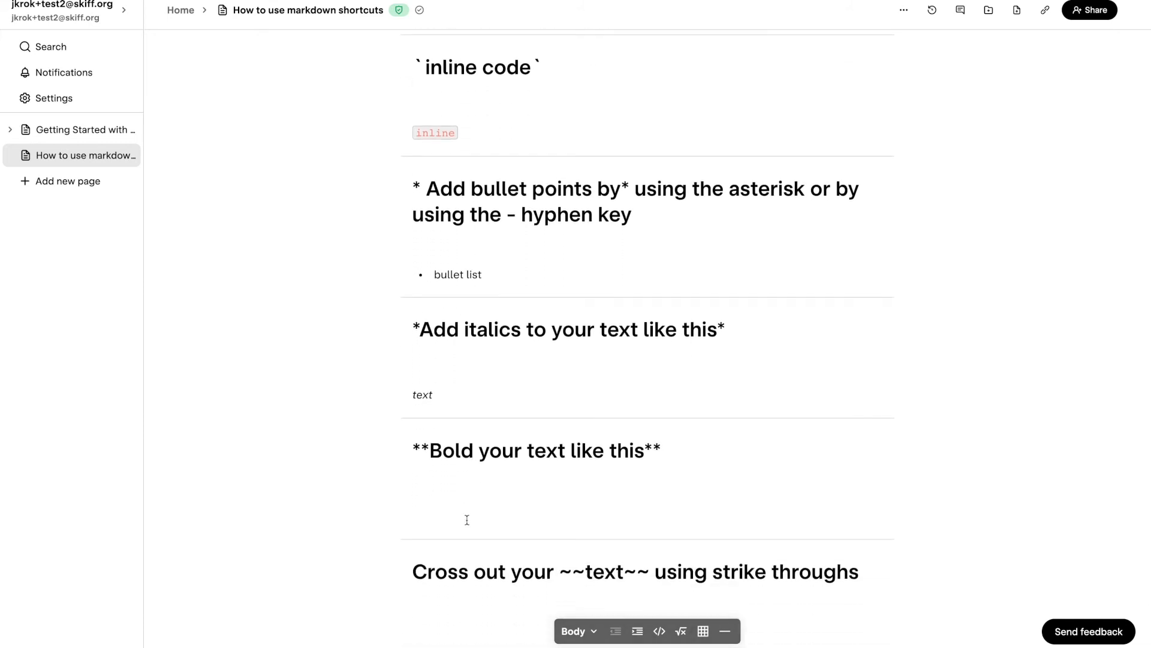
{"action": "type", "text": "**te"}
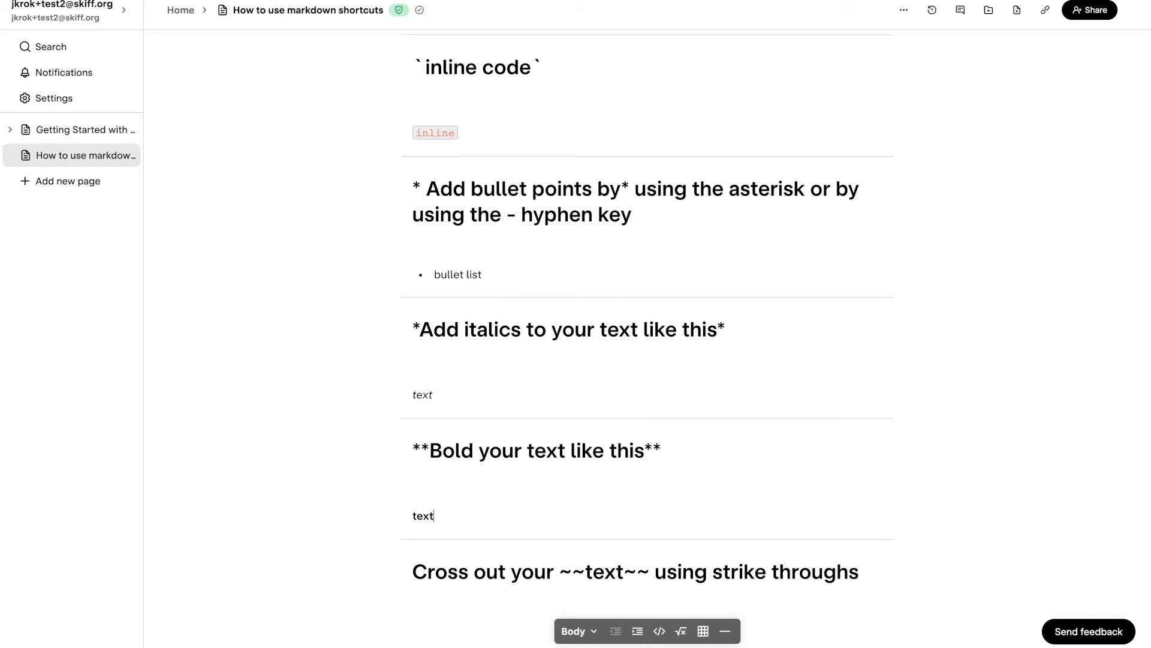
{"action": "scroll", "scroll_direction": "down", "scroll_amount": 3}
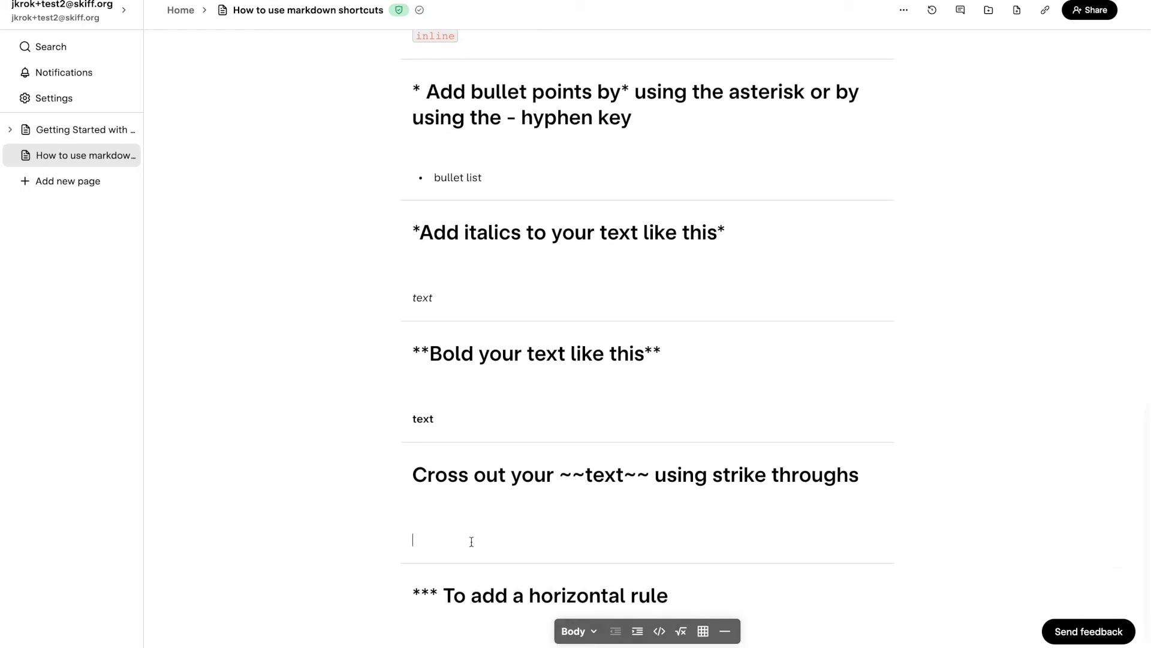
Add ~~text~~ so the word text renders struck through
{"action": "type", "text": "~~"}
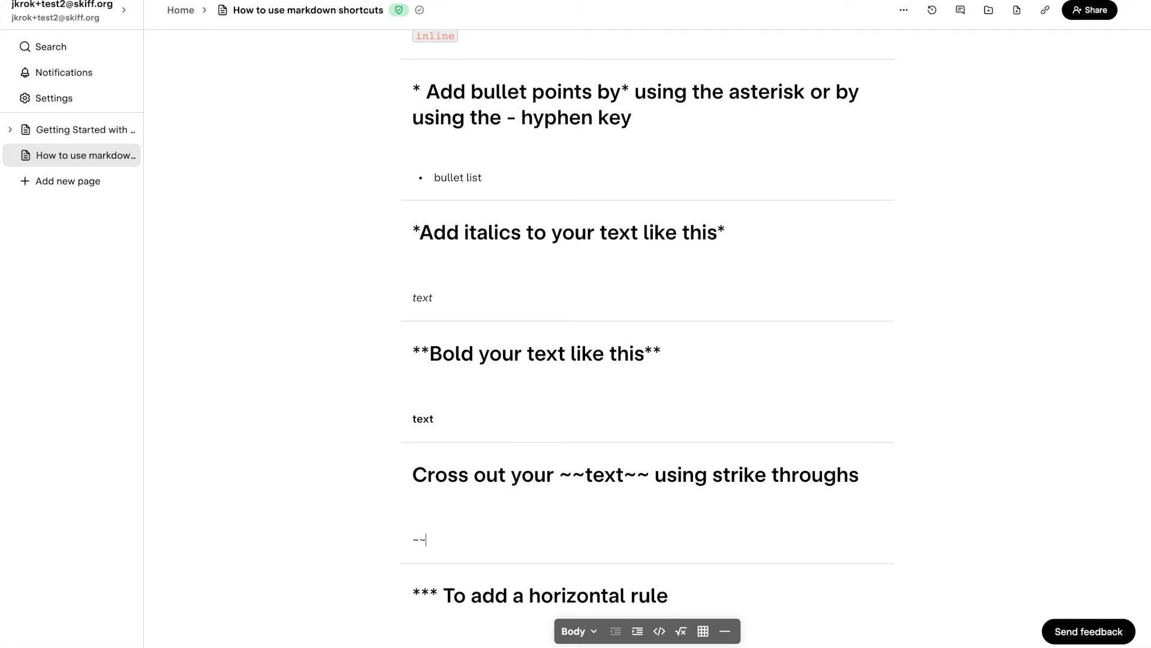
{"action": "type", "text": "text~"}
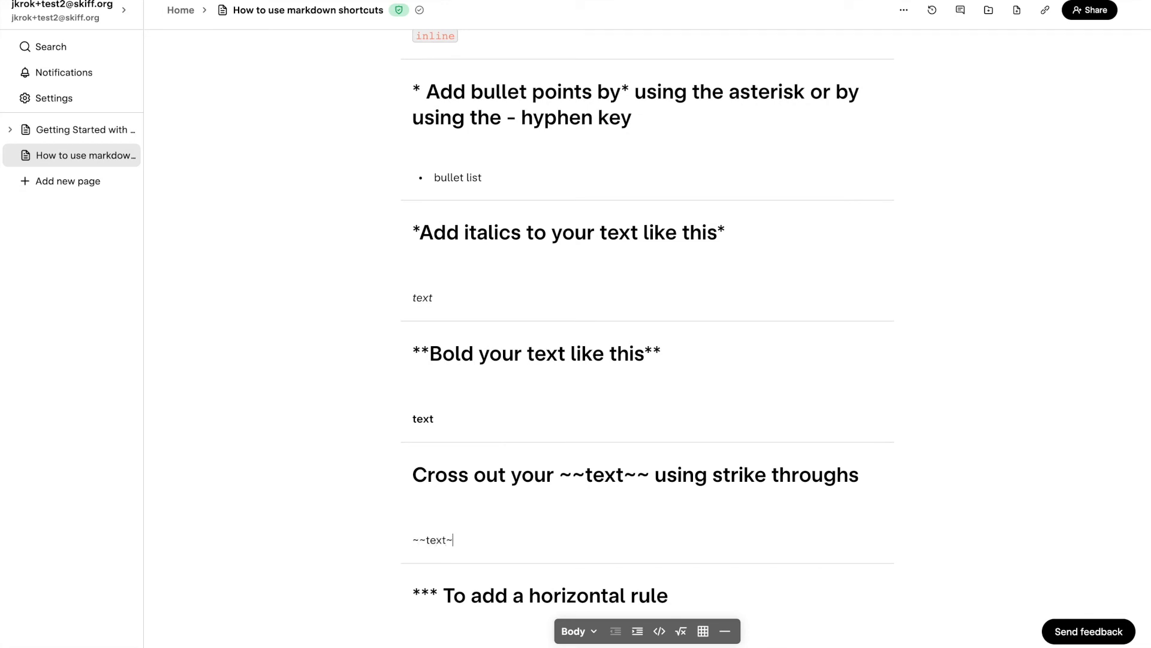
{"action": "scroll", "scroll_direction": "down", "scroll_amount": 3}
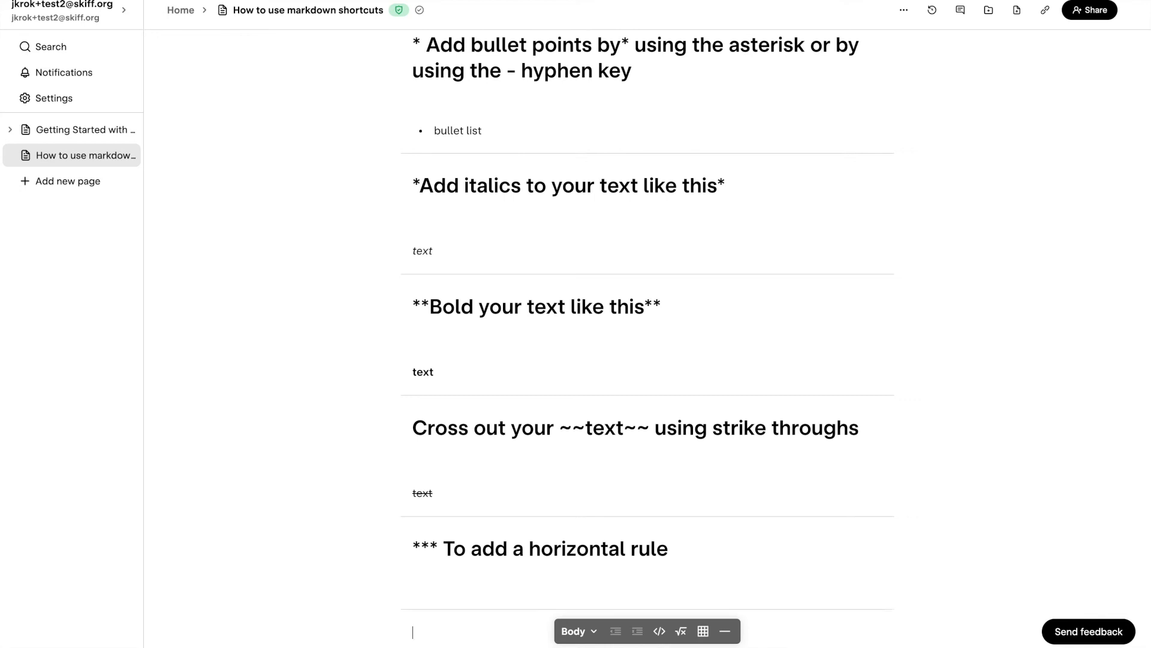
Insert a horizontal rule under the final prompt using the toolbar button
{"action": "scroll", "scroll_direction": "down", "scroll_amount": 3}
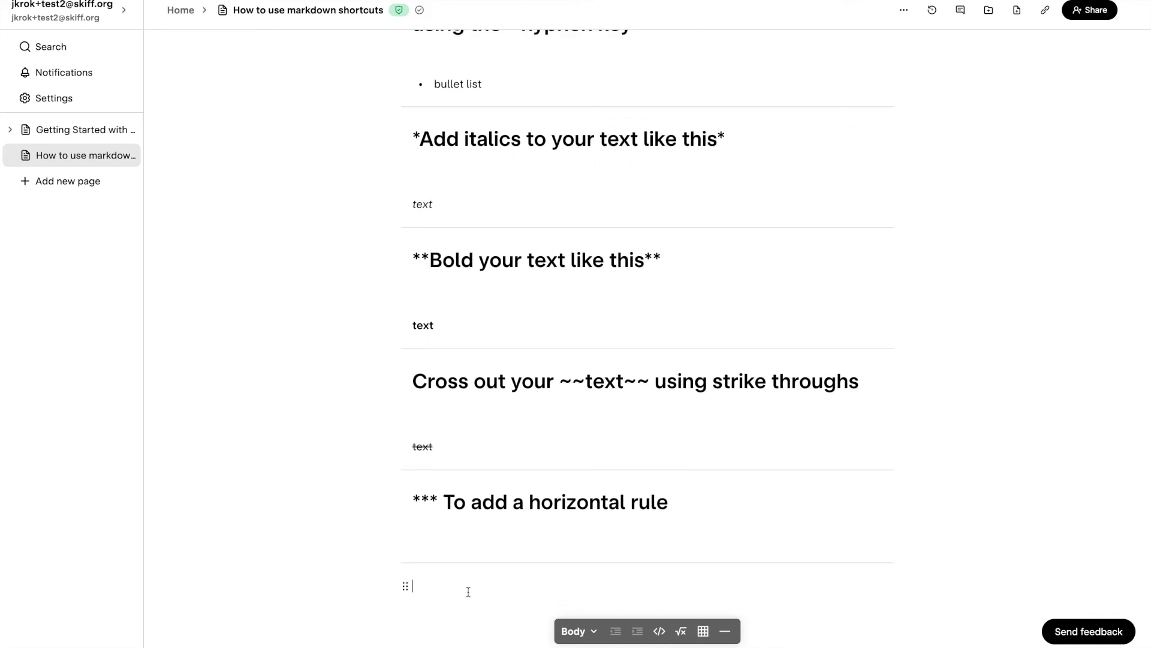
{"action": "scroll", "scroll_direction": "up", "scroll_amount": 3}
{"action": "type", "text": "-"}
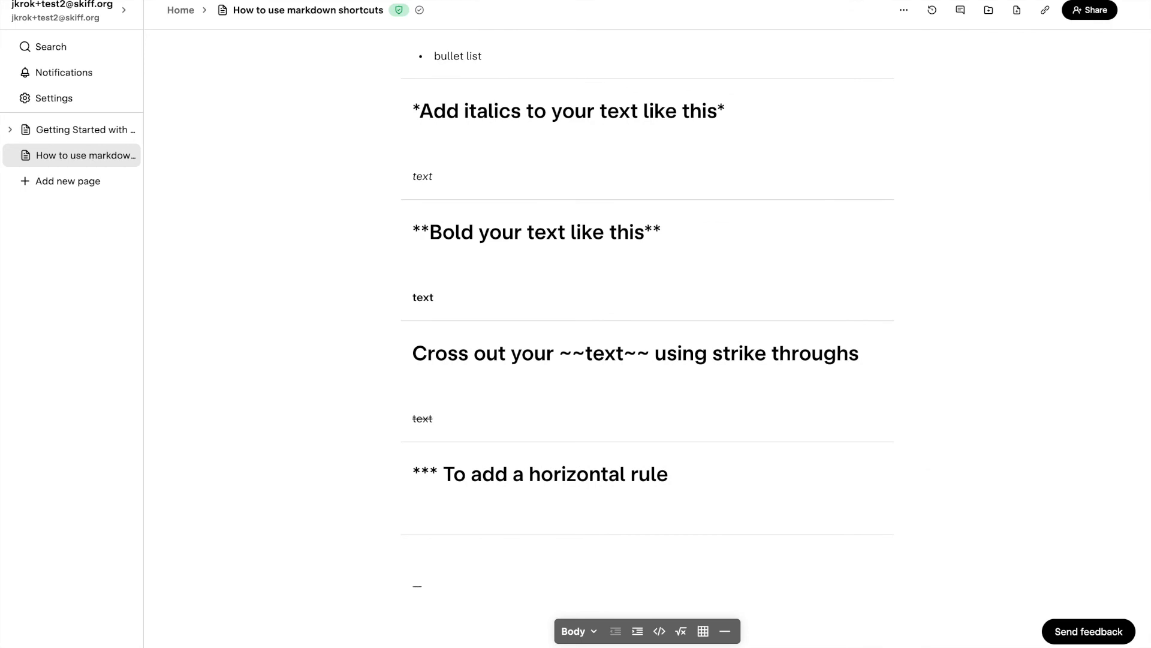
{"action": "left_click", "coordinate": [416, 586]}
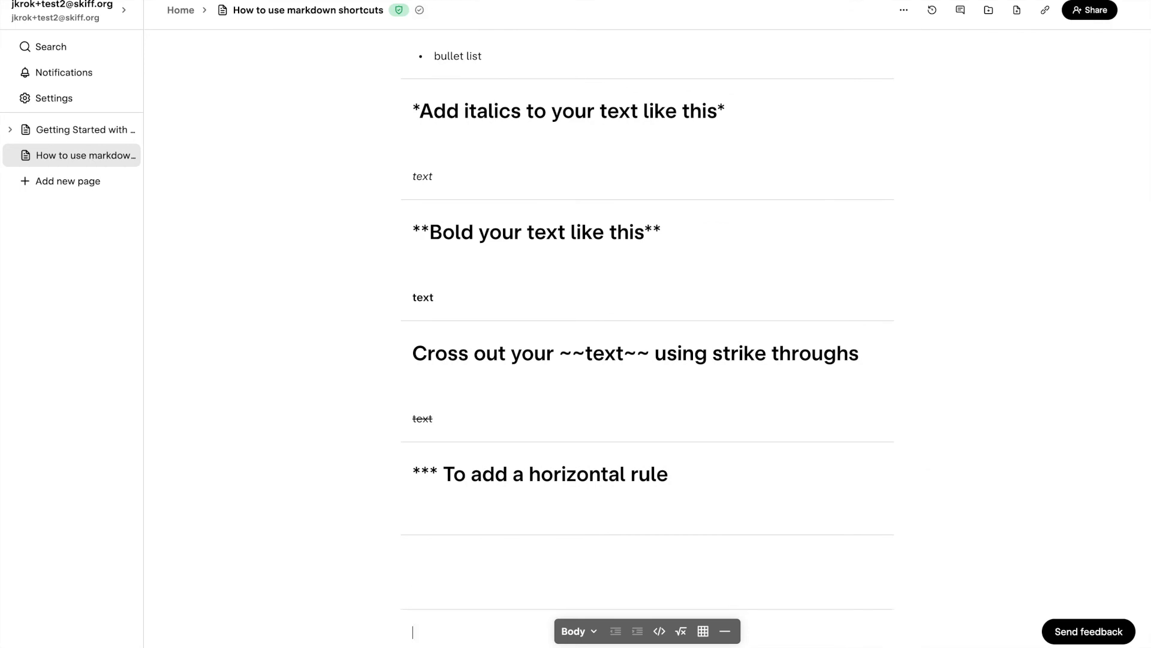
{"action": "scroll", "scroll_direction": "down", "scroll_amount": 3}
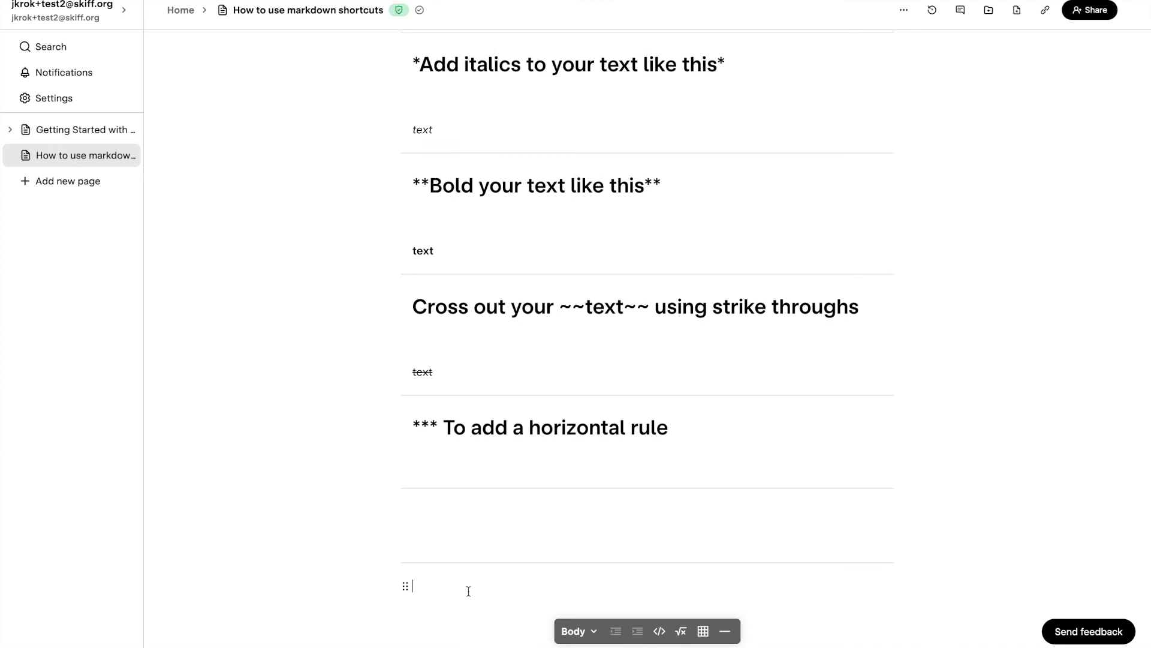